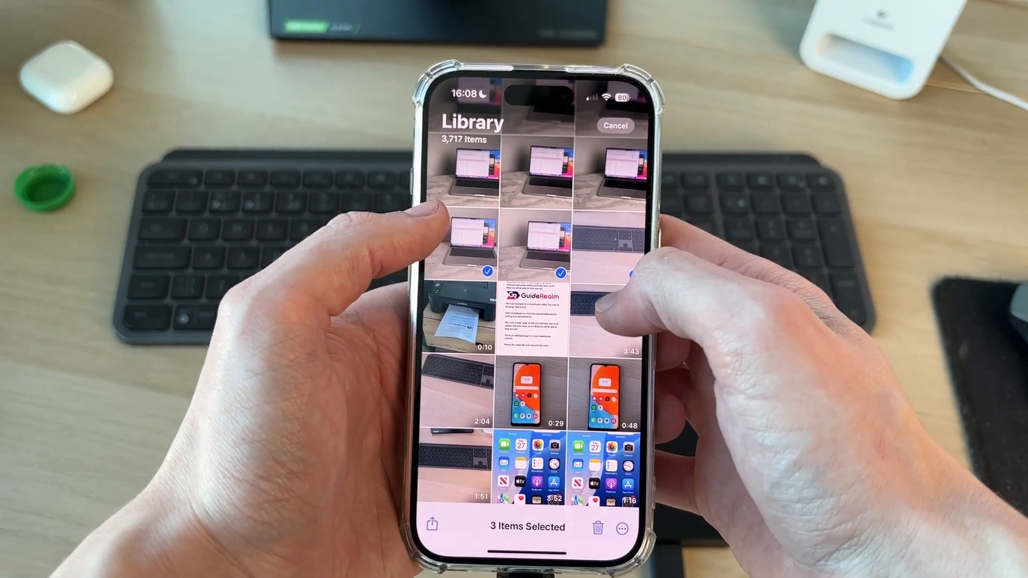
Step: Share the four selected items via Save to Files and return to the storage locations list
click(430, 524)
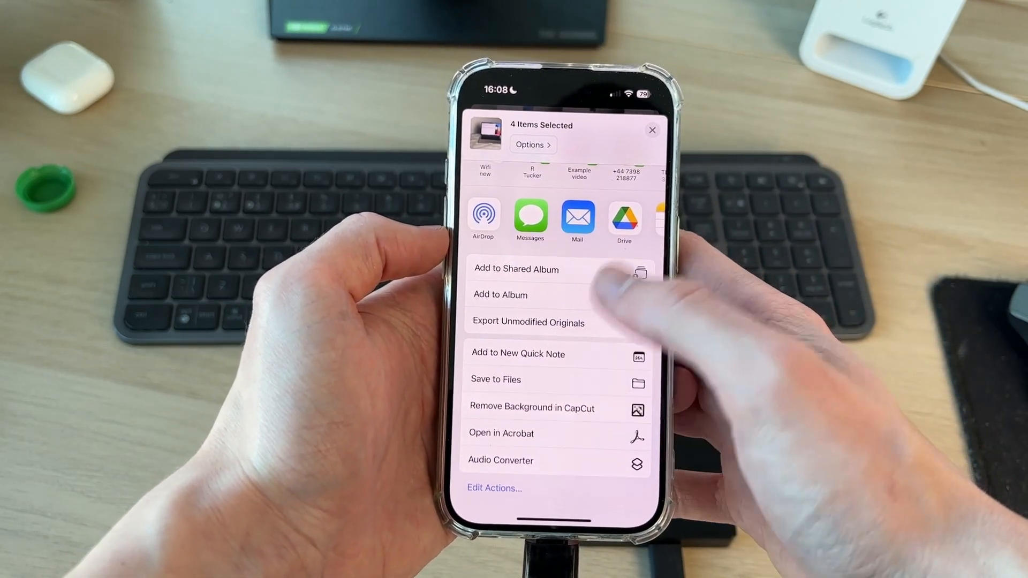
click(494, 379)
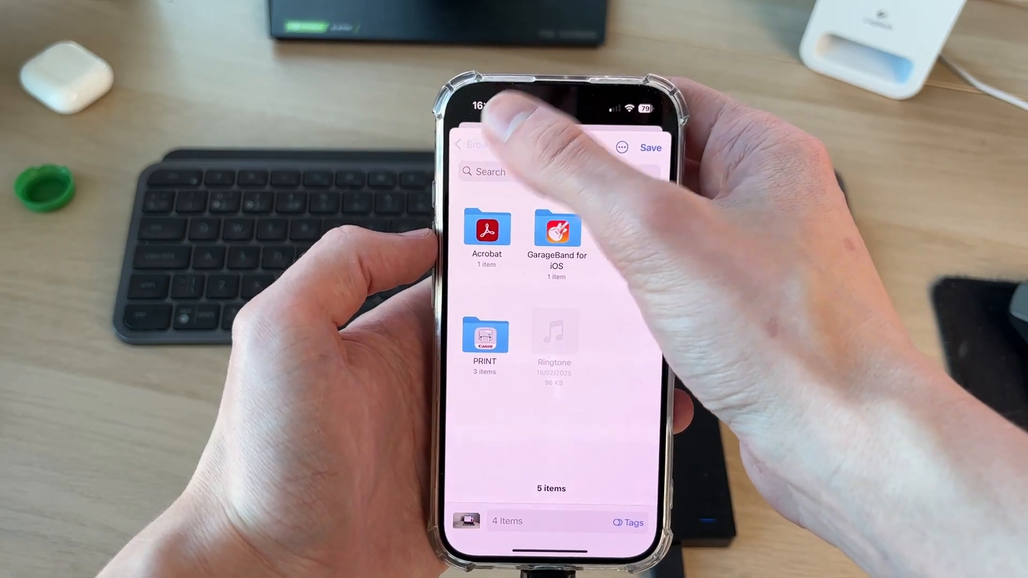
click(473, 142)
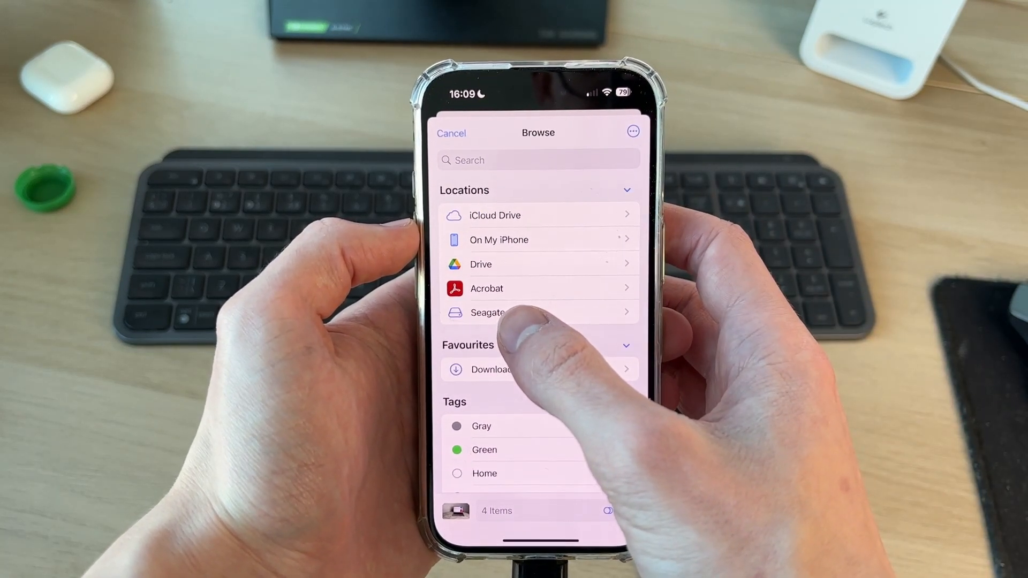
Step: Navigate into the Seagate drive's a File Transfer folder toward the Example folder
click(488, 312)
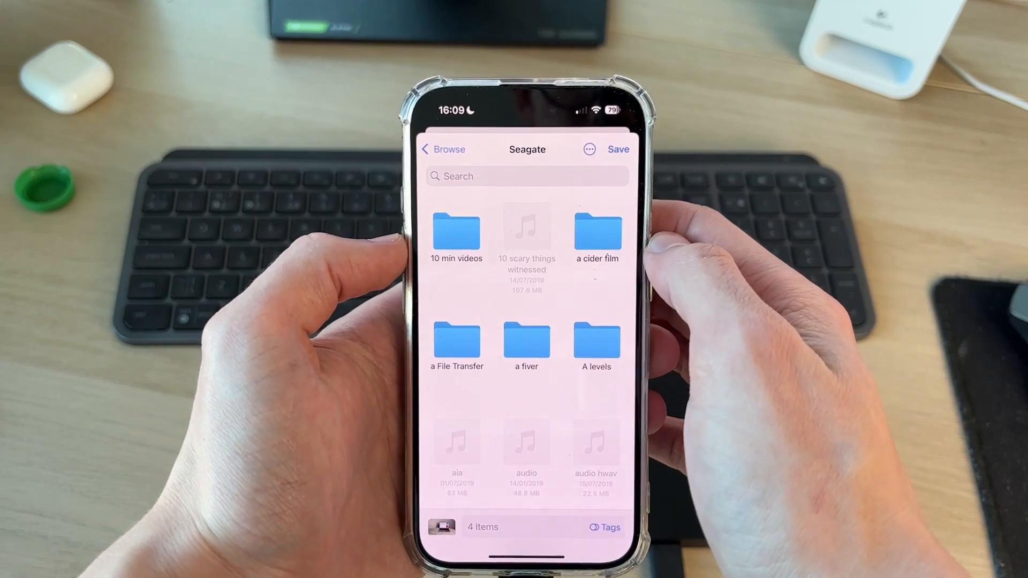
click(456, 344)
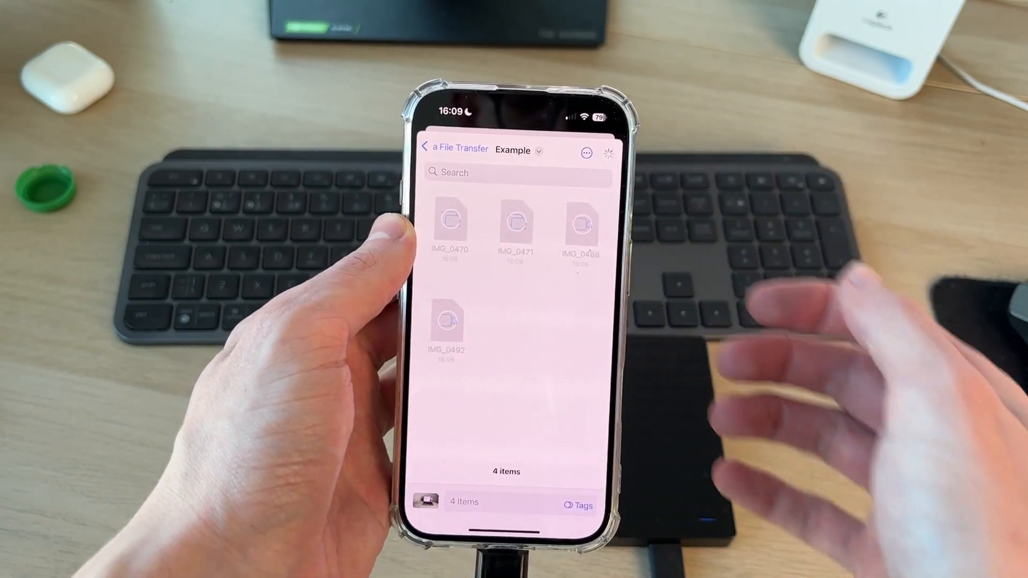